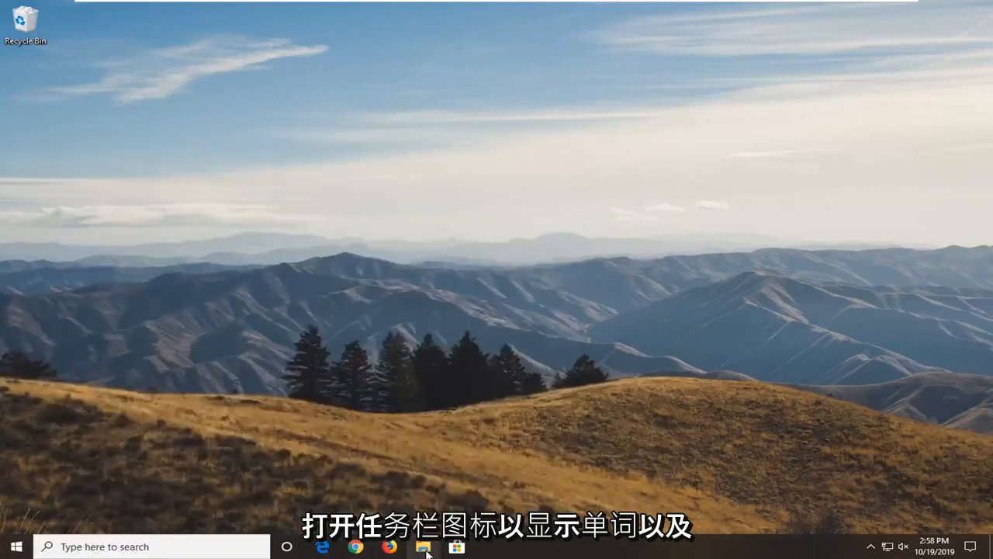
Launch File Explorer from the taskbar, showing This PC with its folders and drives.
left_click(422, 546)
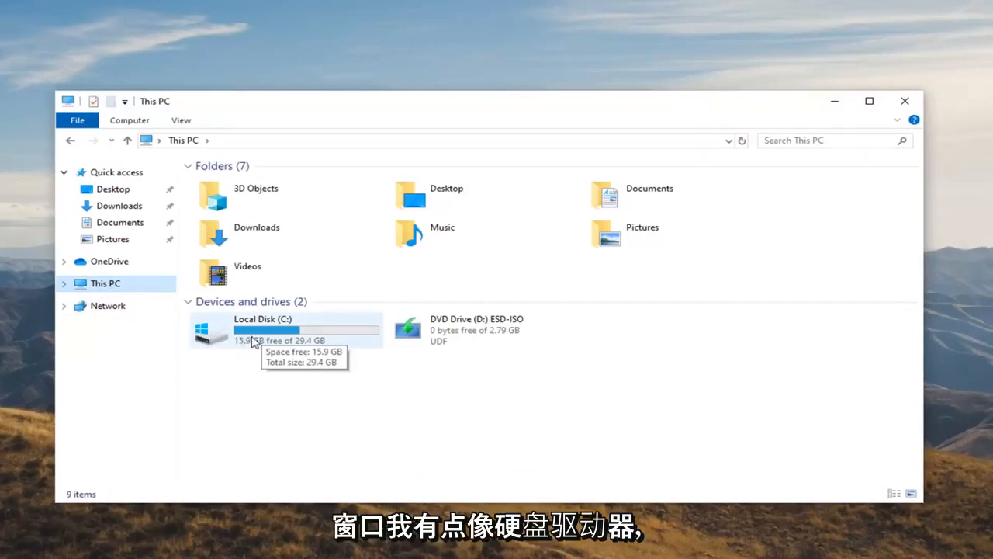
Browse into the C: drive, reveal Hidden items, and select the ProgramData folder.
double_click(261, 329)
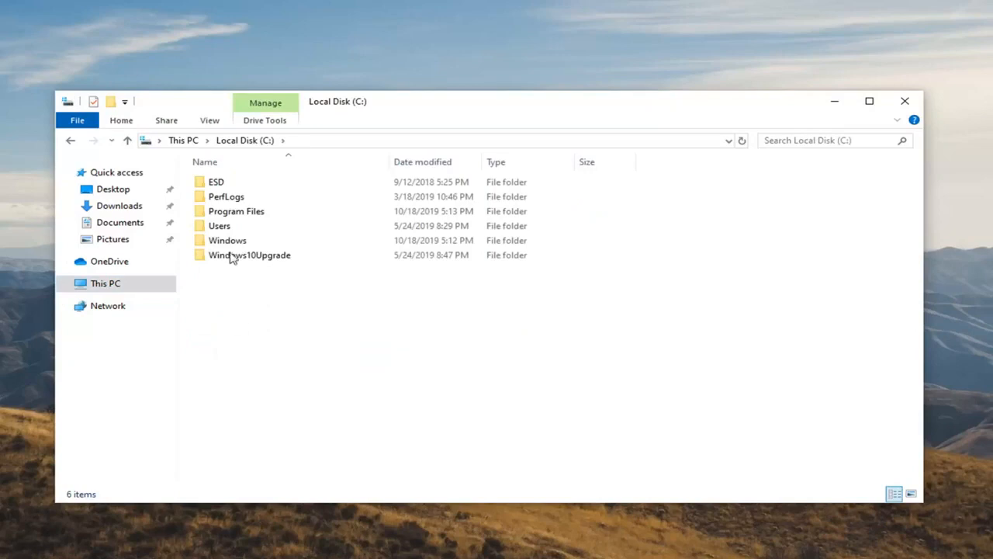
left_click(249, 254)
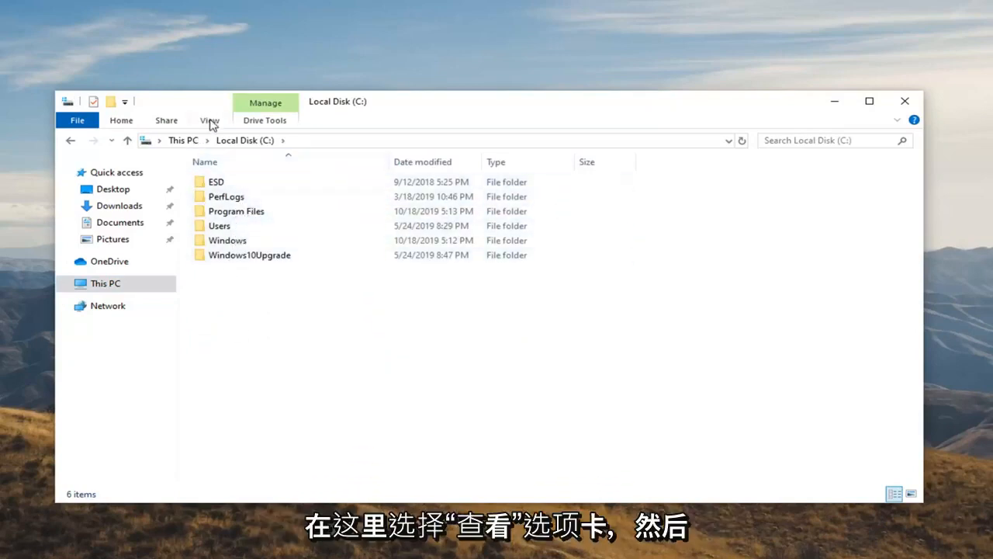
left_click(210, 119)
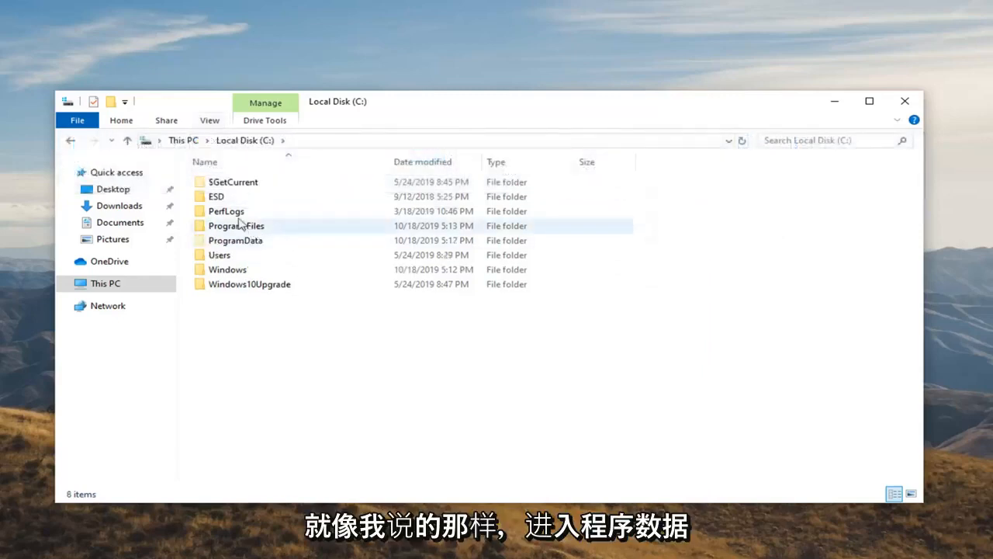
left_click(236, 239)
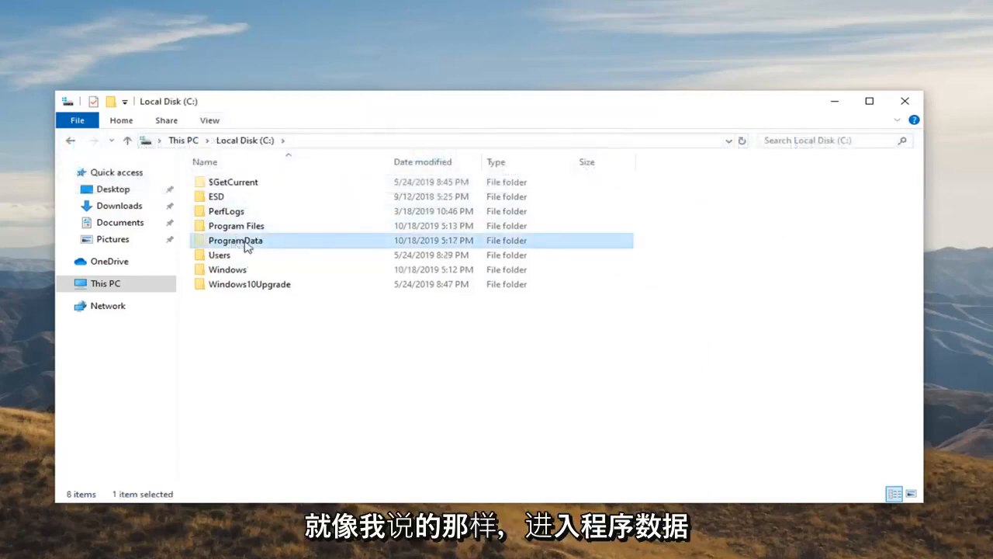
Delete the Blizzard Entertainment folder from C:\ProgramData and close File Explorer.
double_click(236, 239)
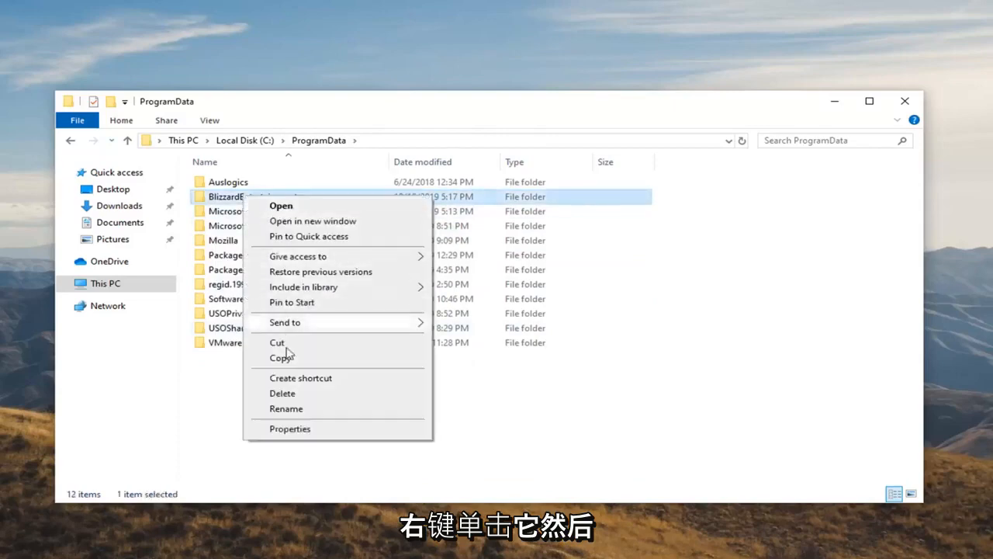
left_click(282, 393)
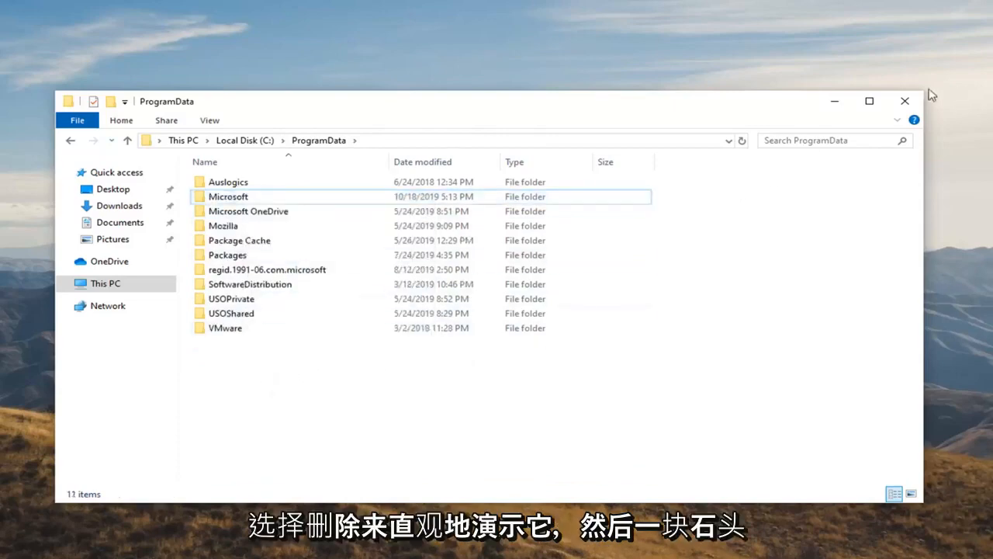
left_click(903, 101)
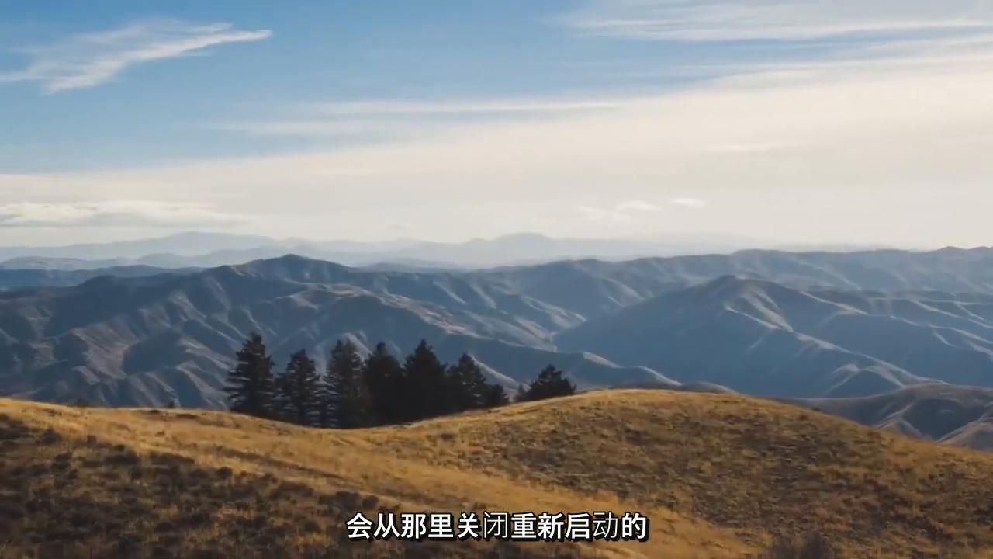